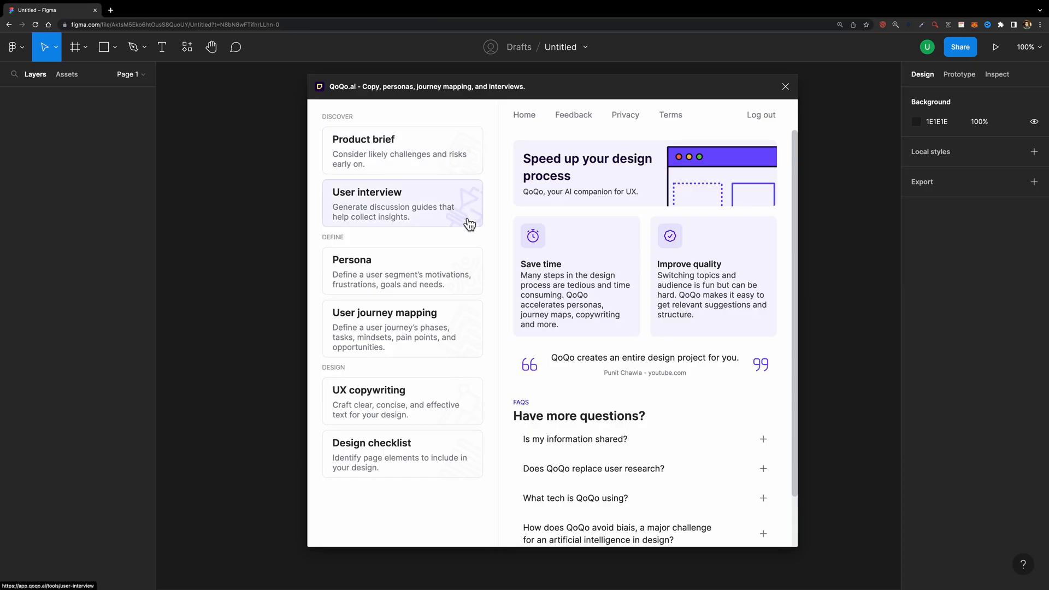
mouse_move(460, 402)
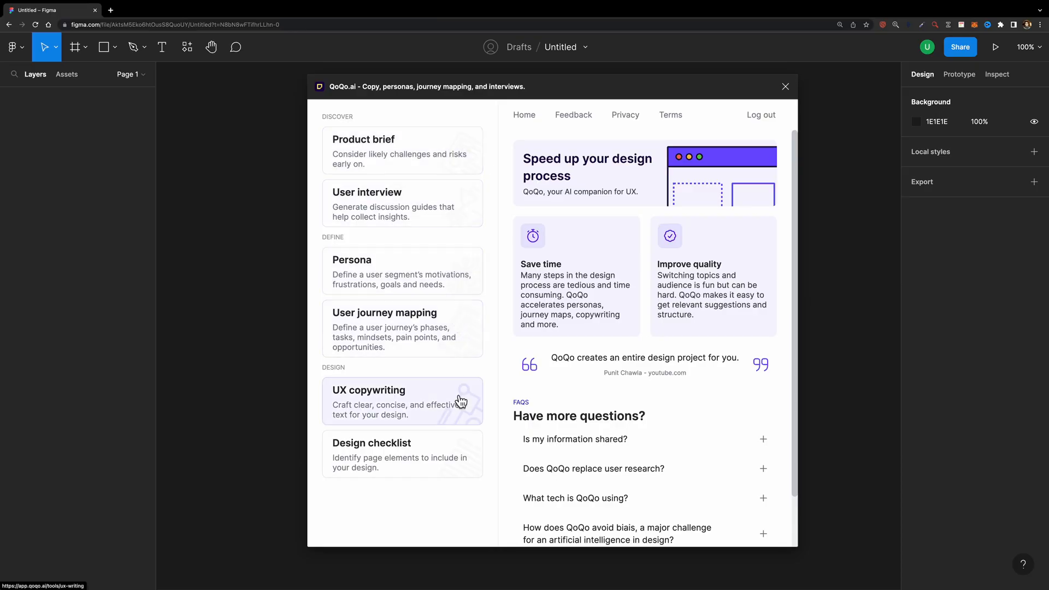
mouse_move(489, 266)
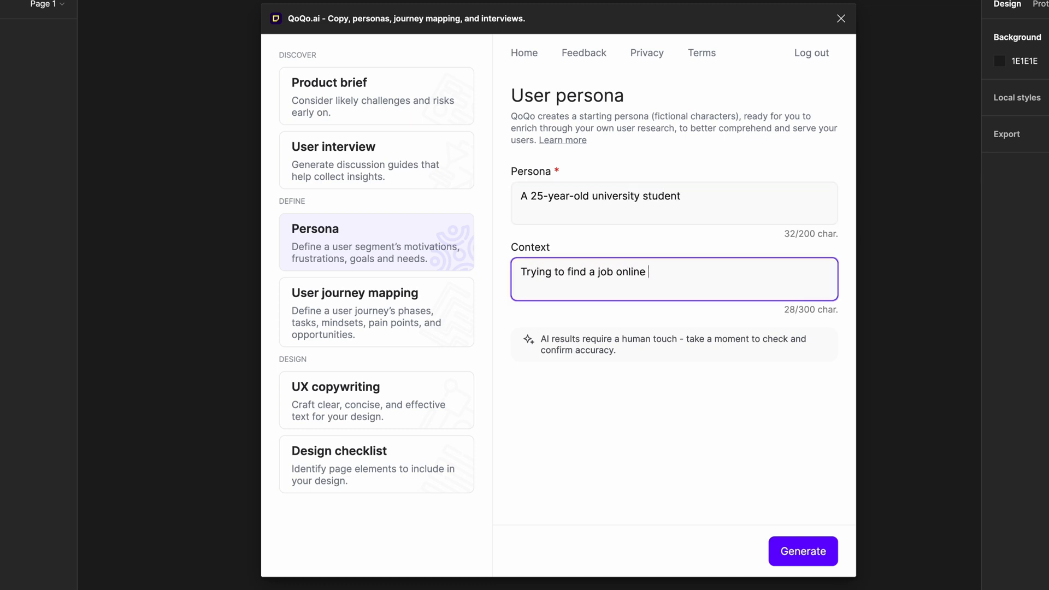
Finish the context with 'quickly.', generate the student persona board, and scroll through it
type("quickly.")
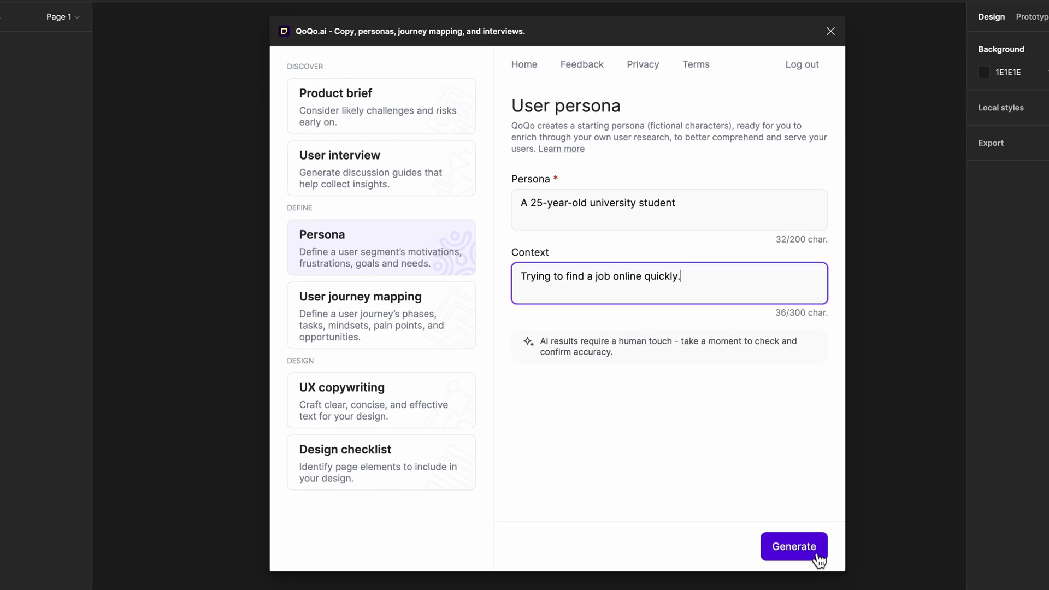
left_click(794, 547)
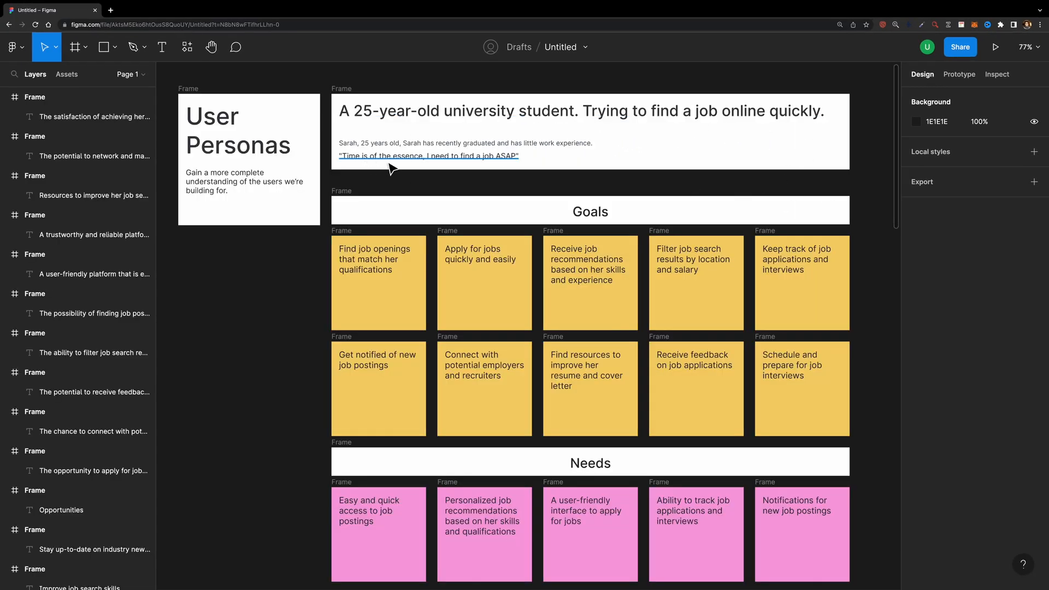
scroll("down", 3)
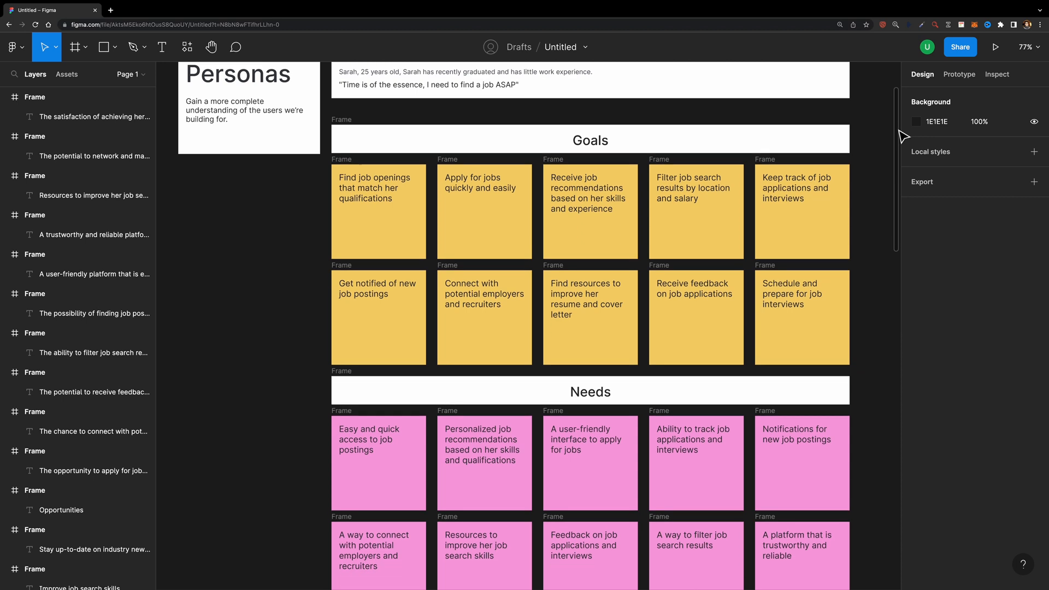
scroll("down", 3)
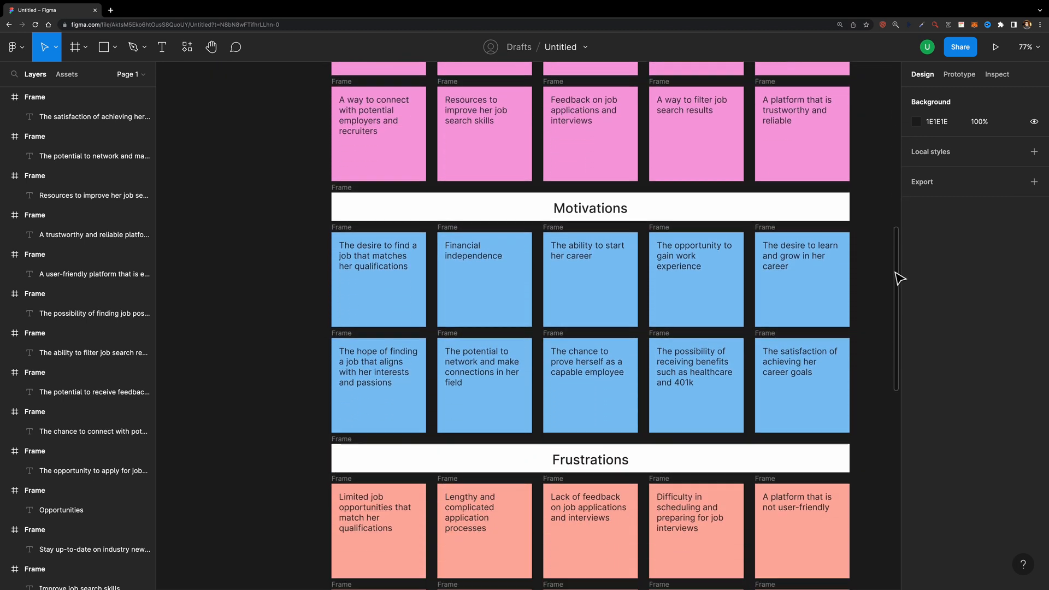
scroll("down", 3)
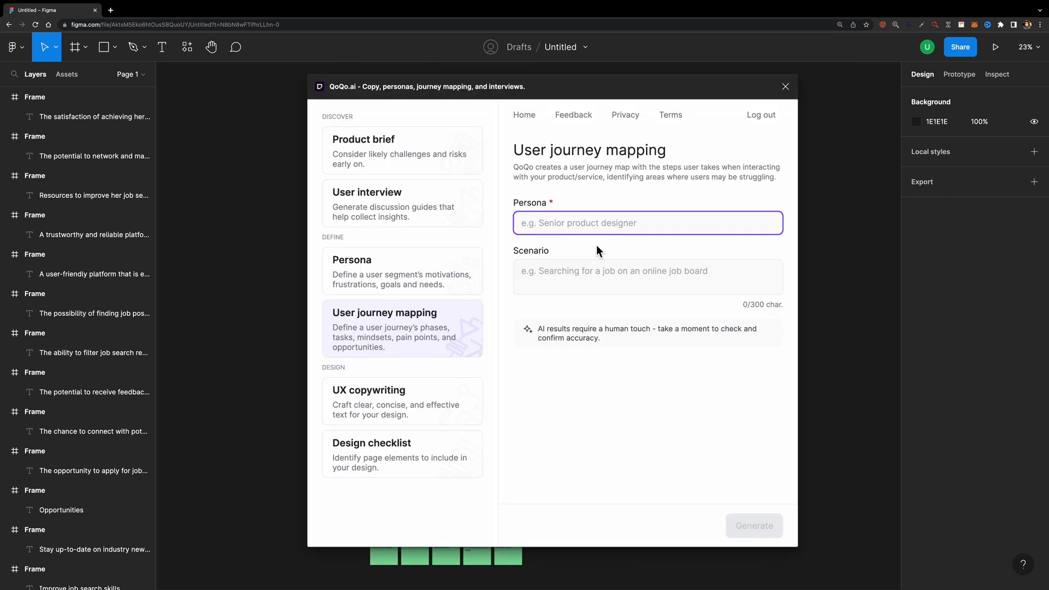
Enter '25-year-old university student searching for a job online' and generate the journey map
type("25-year-old univer")
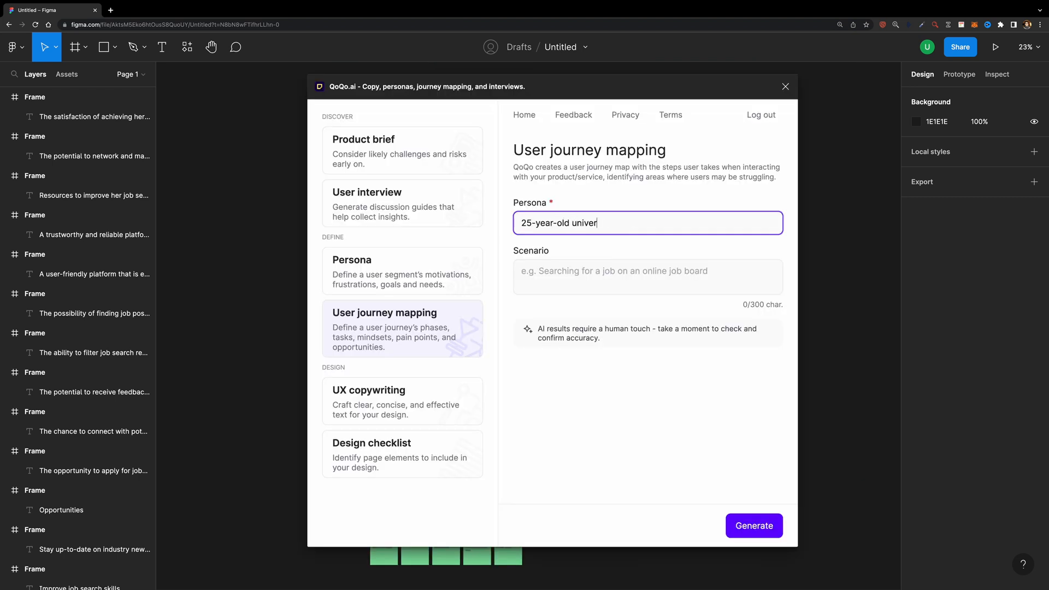
type("S")
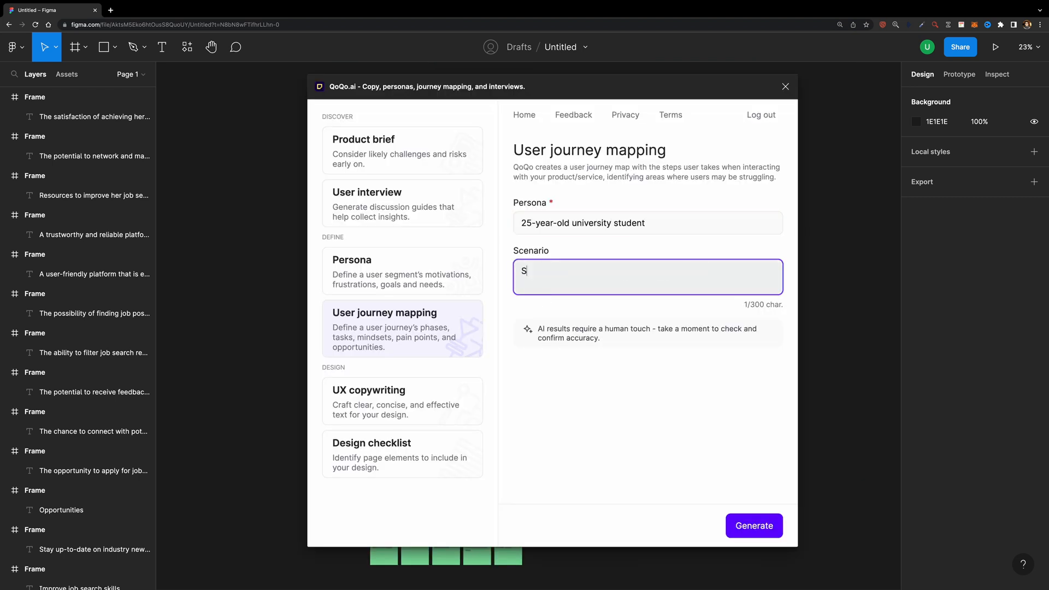
type("earching for a job online")
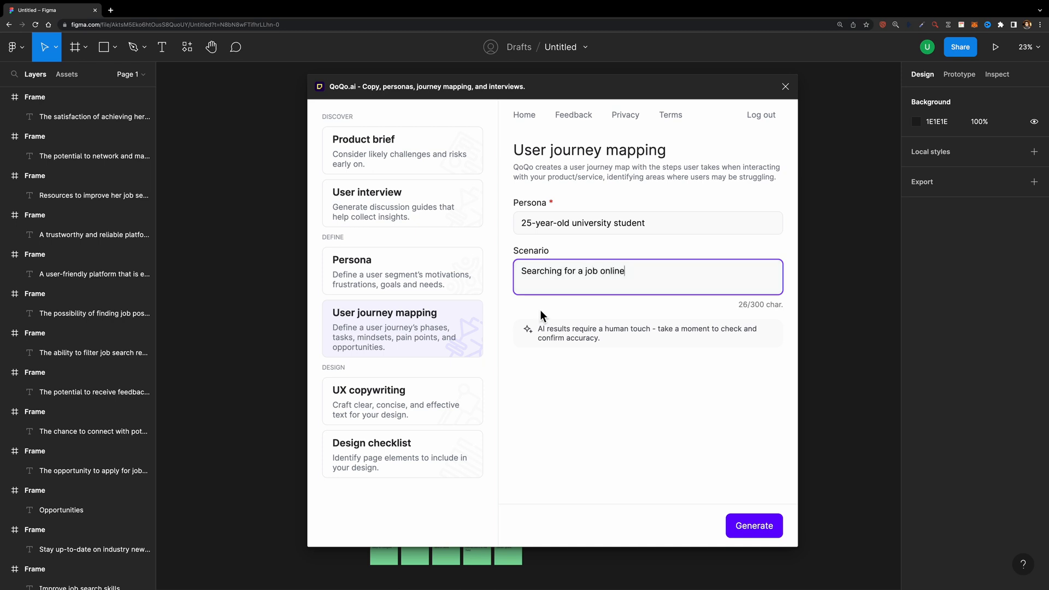
left_click(754, 525)
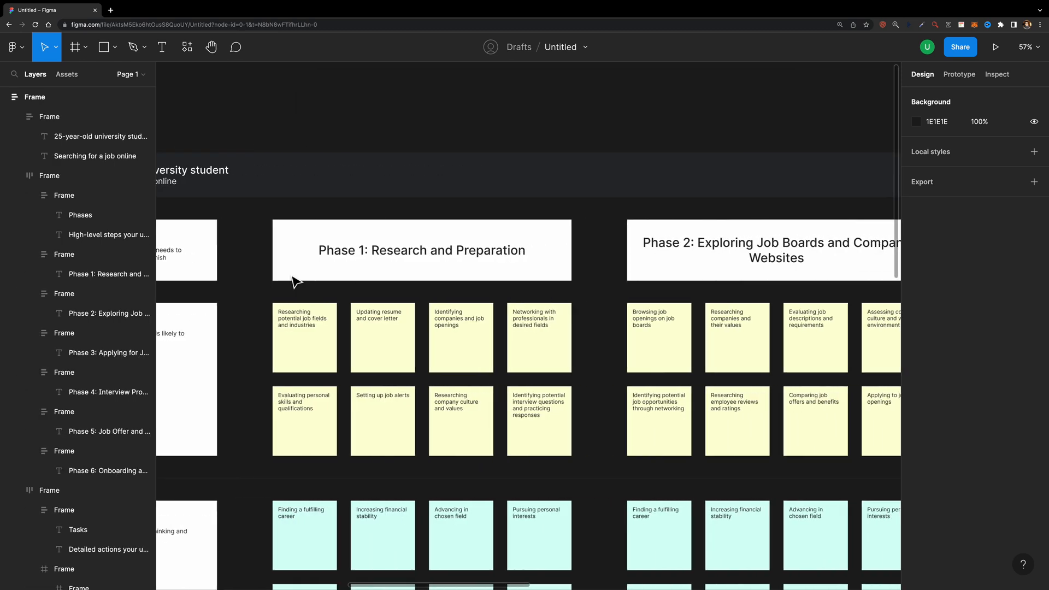
scroll("right", 3)
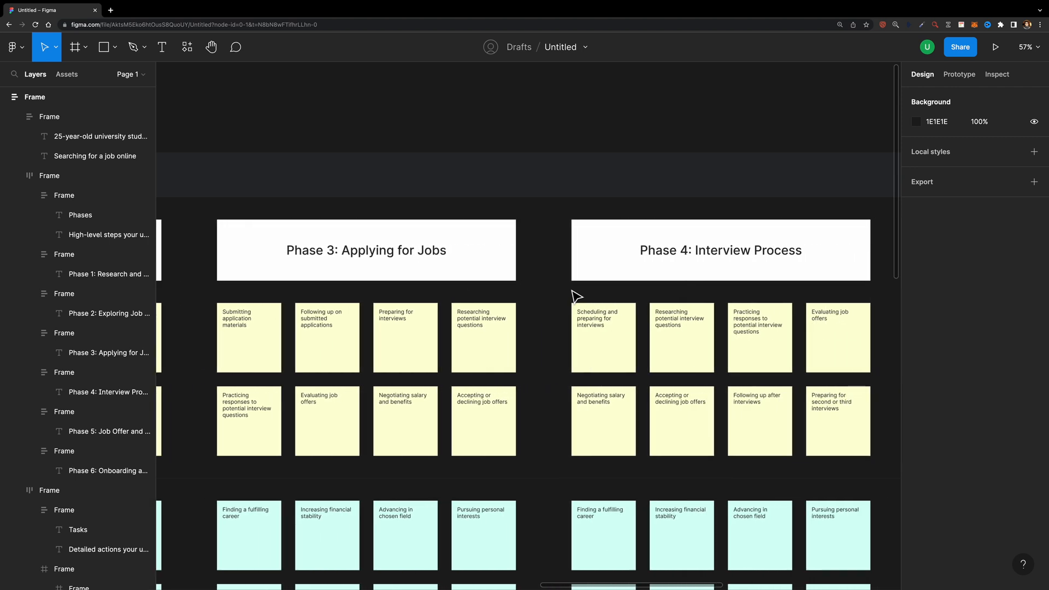
scroll("right", 3)
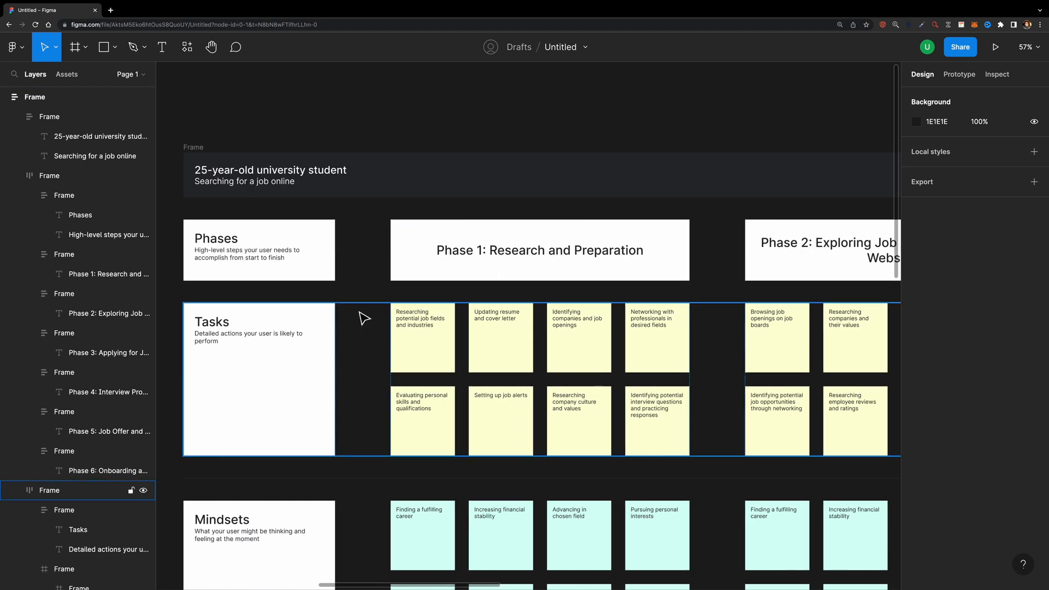
scroll("down", 3)
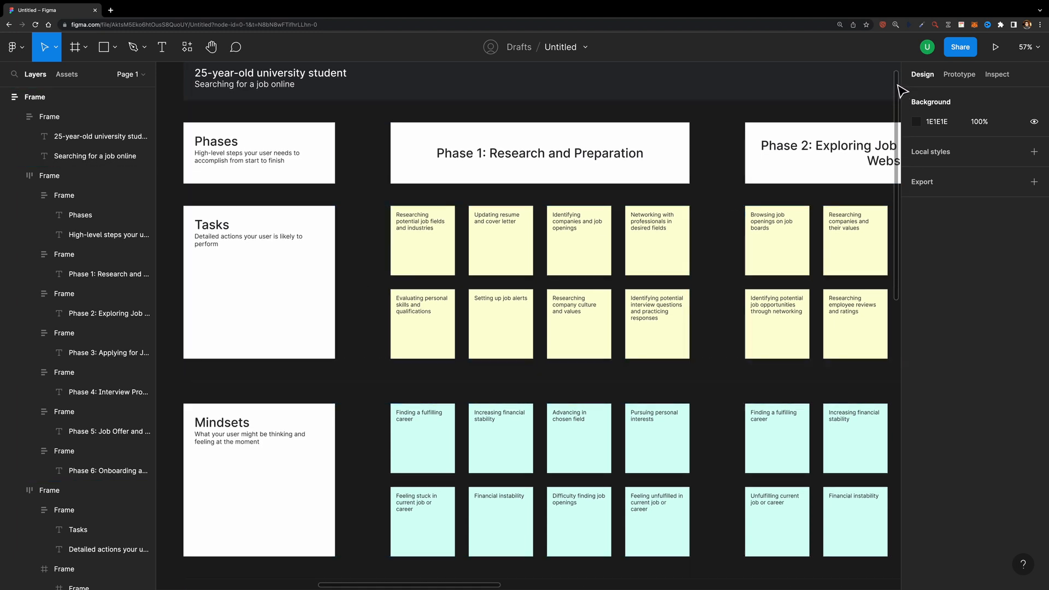
scroll("down", 3)
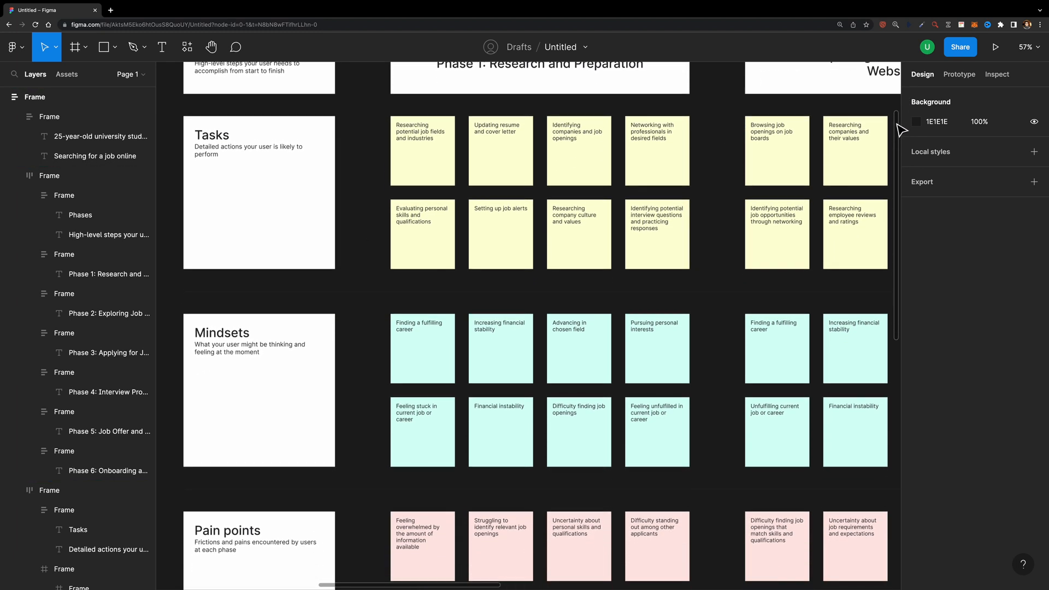
scroll("down", 3)
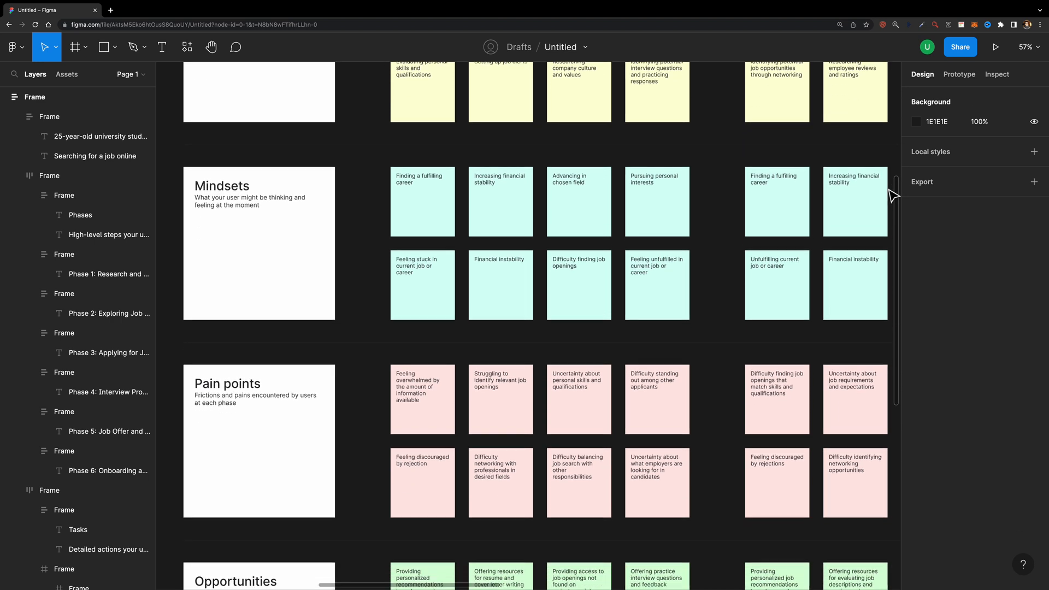
scroll("down", 3)
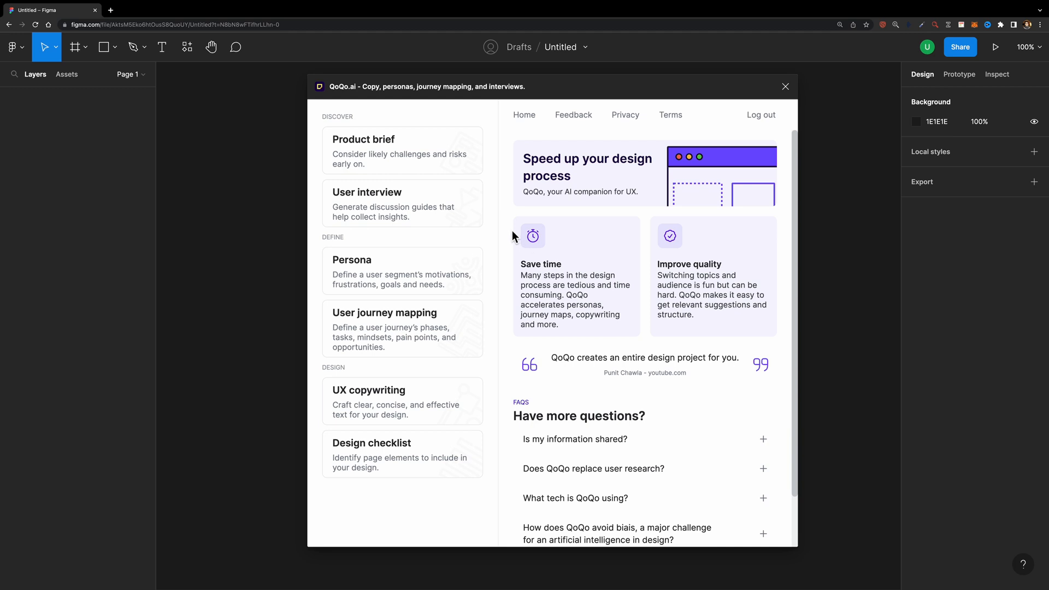
mouse_move(469, 221)
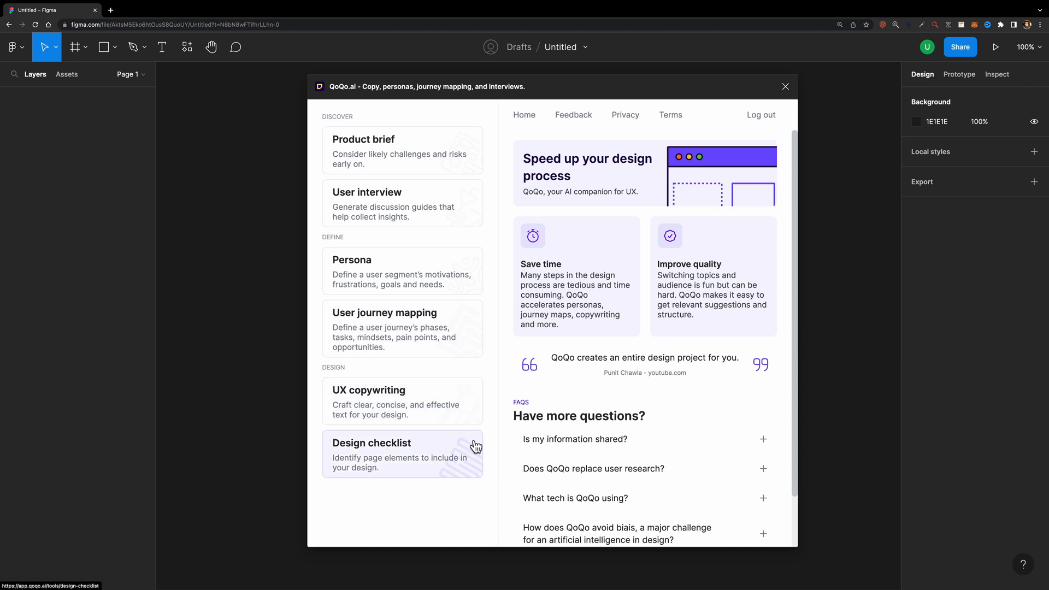
mouse_move(488, 266)
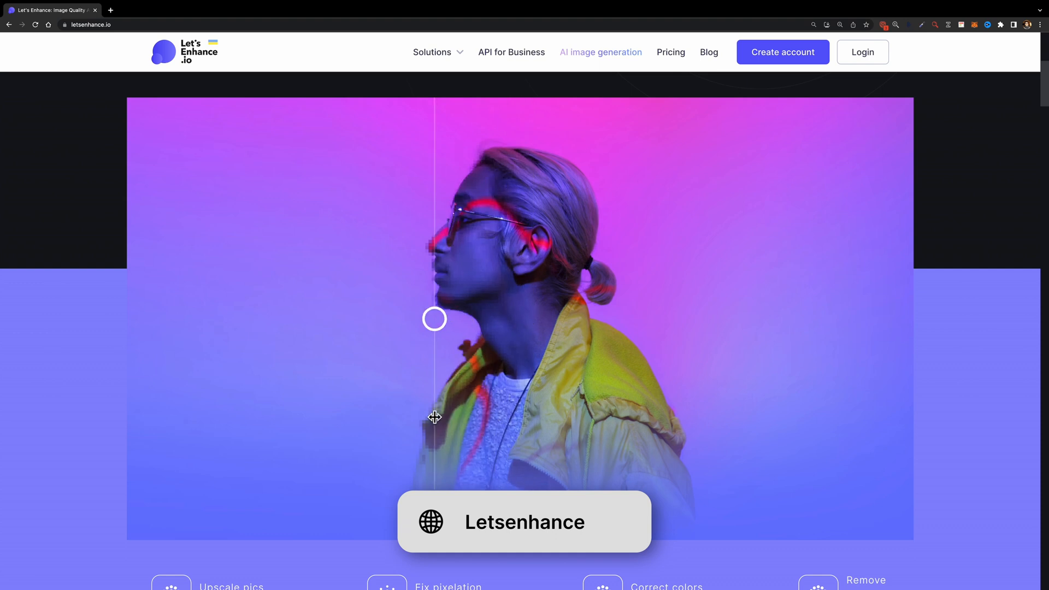
Slide the portrait comparison left, then scroll down to the Creative Professionals section
left_click_drag(434, 318, 234, 319)
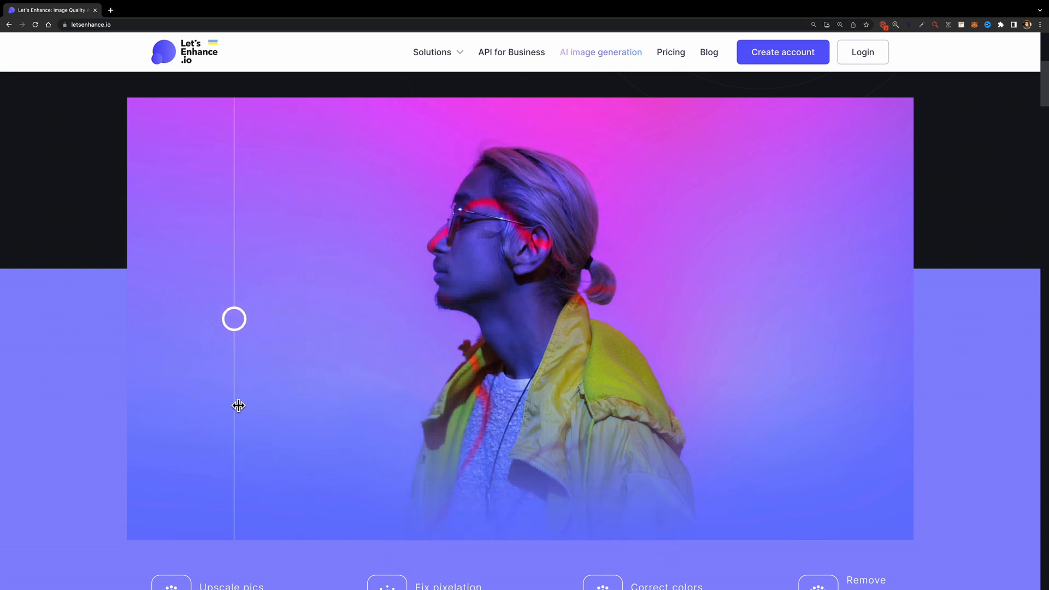
scroll("down", 3)
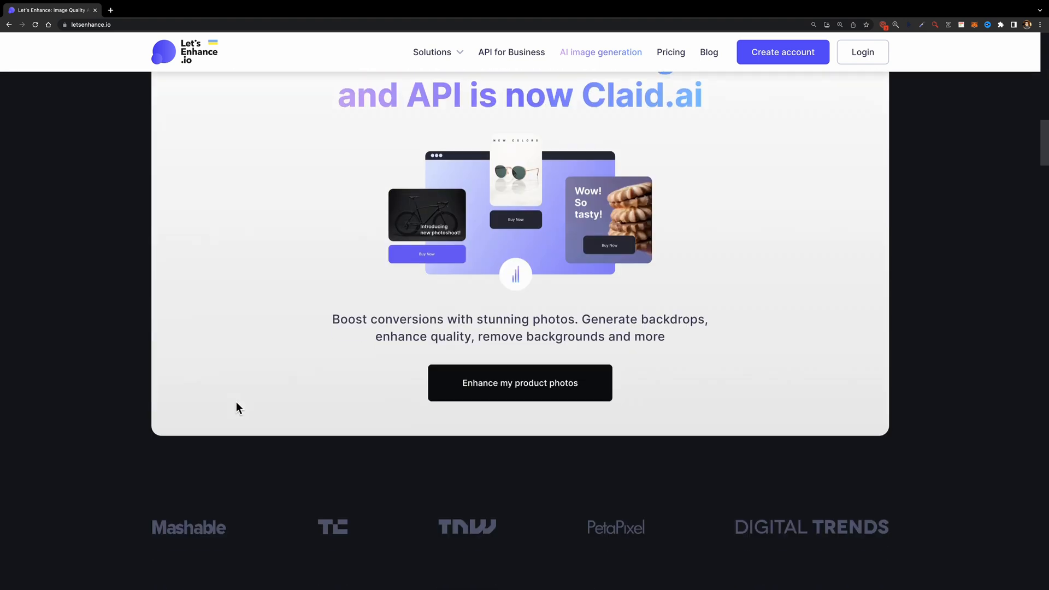
scroll("down", 3)
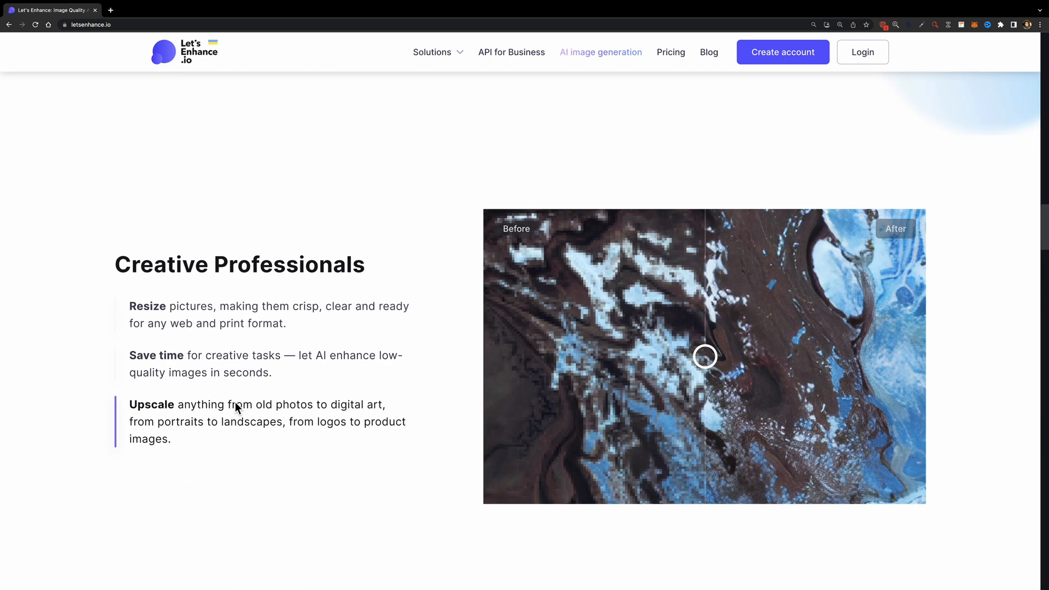
scroll("down", 3)
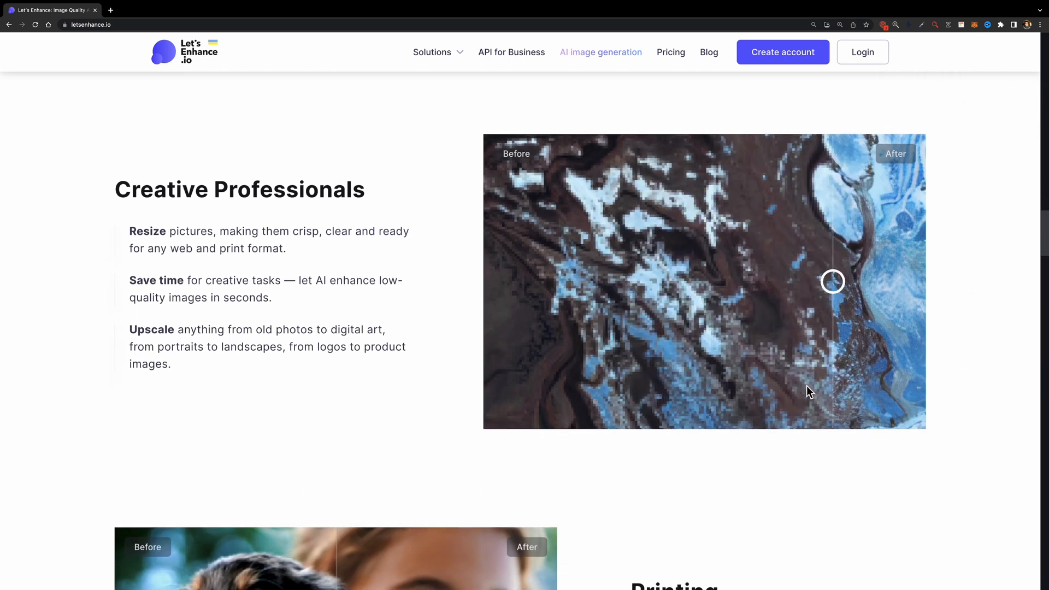
scroll("down", 3)
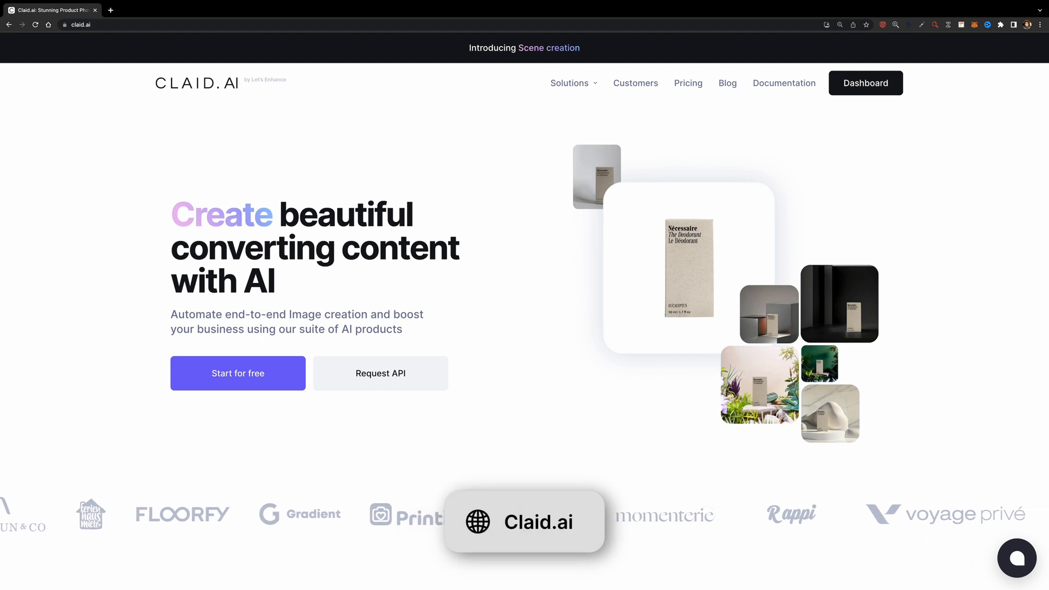
Load the sample shampoo bottle into Claid.ai scene creation and pick teal #62dbd5
scroll("left", 3)
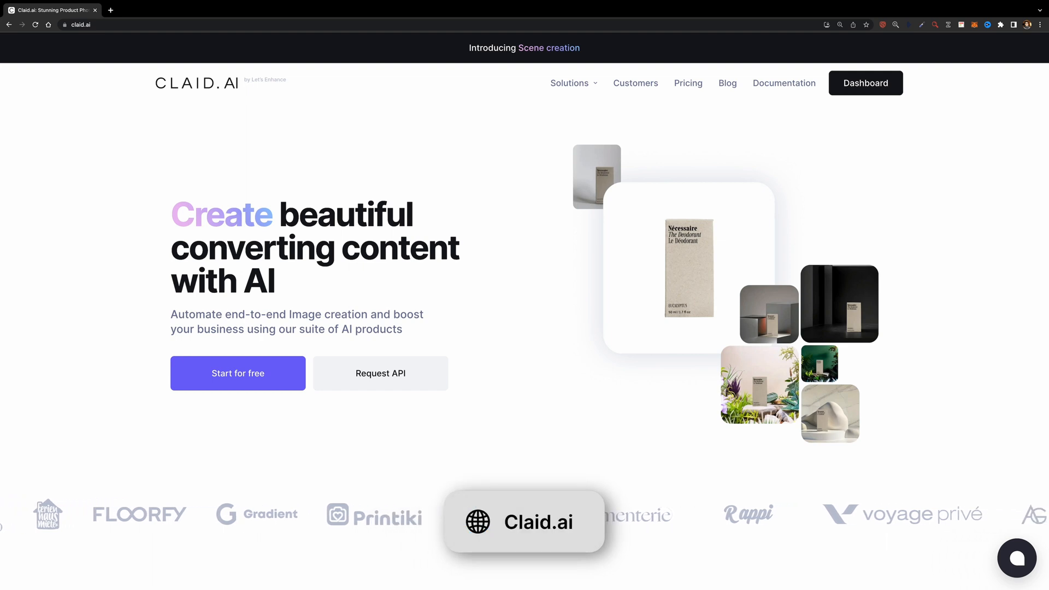
scroll("down", 3)
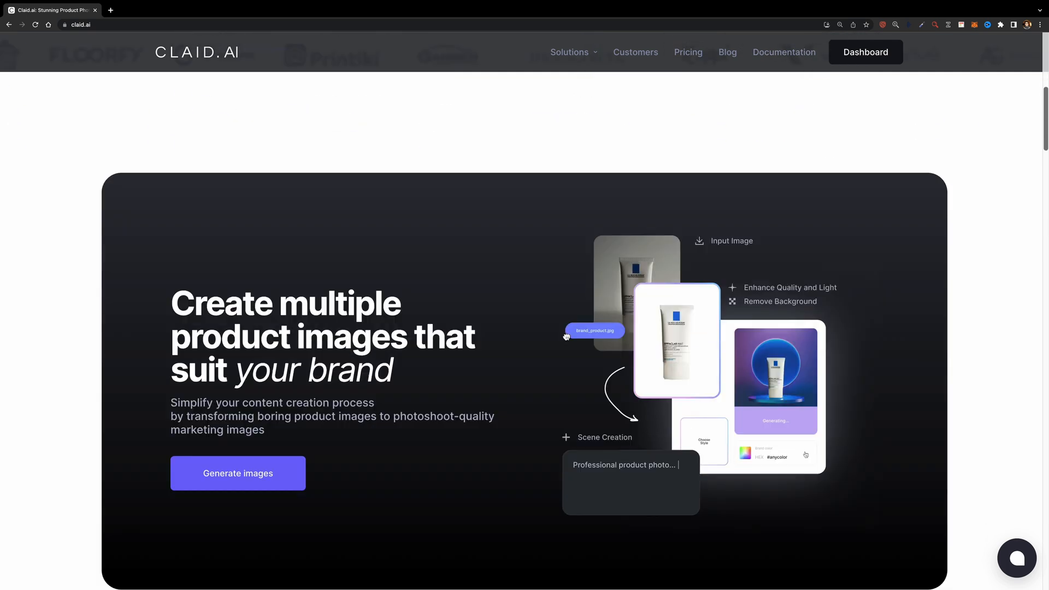
left_click(237, 473)
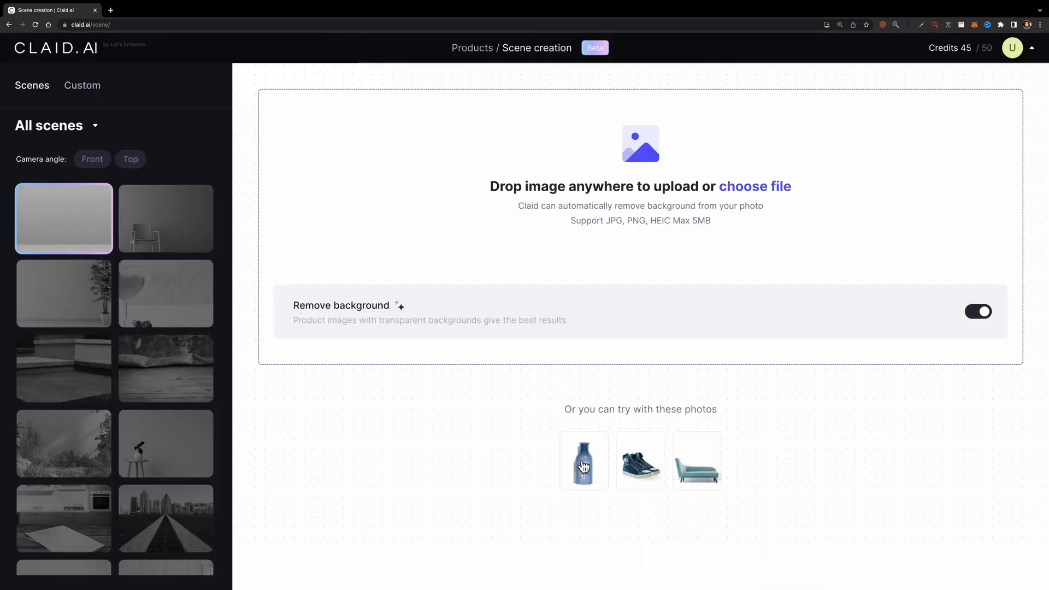
left_click(583, 460)
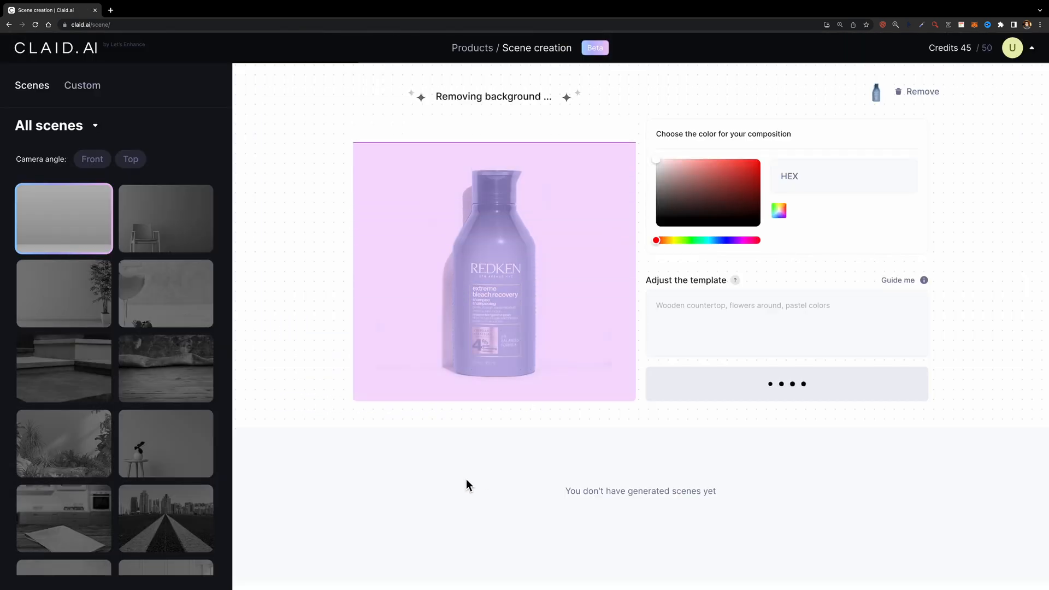
left_click(713, 169)
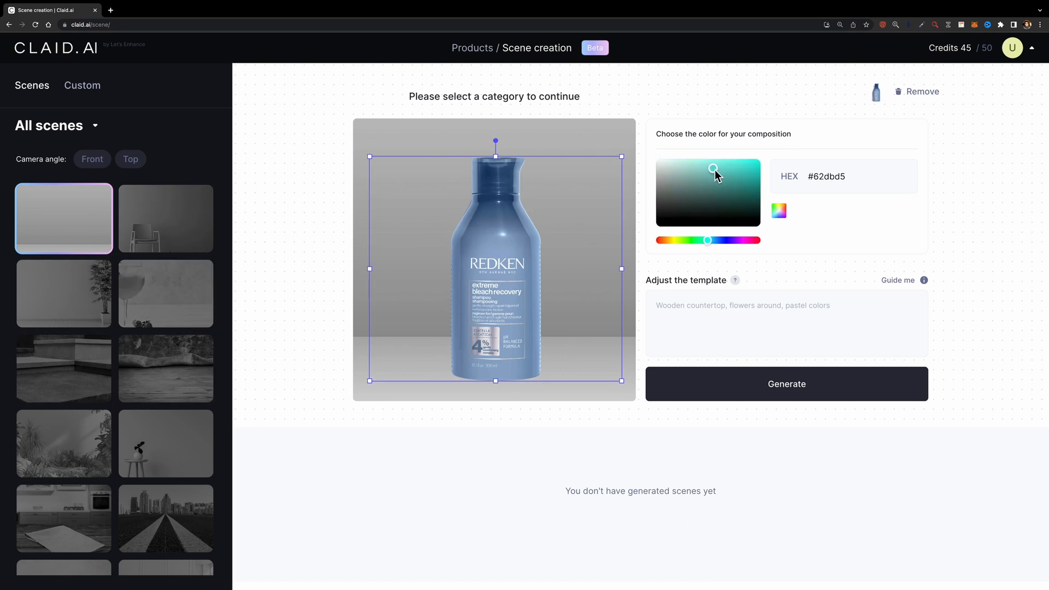
left_click(787, 384)
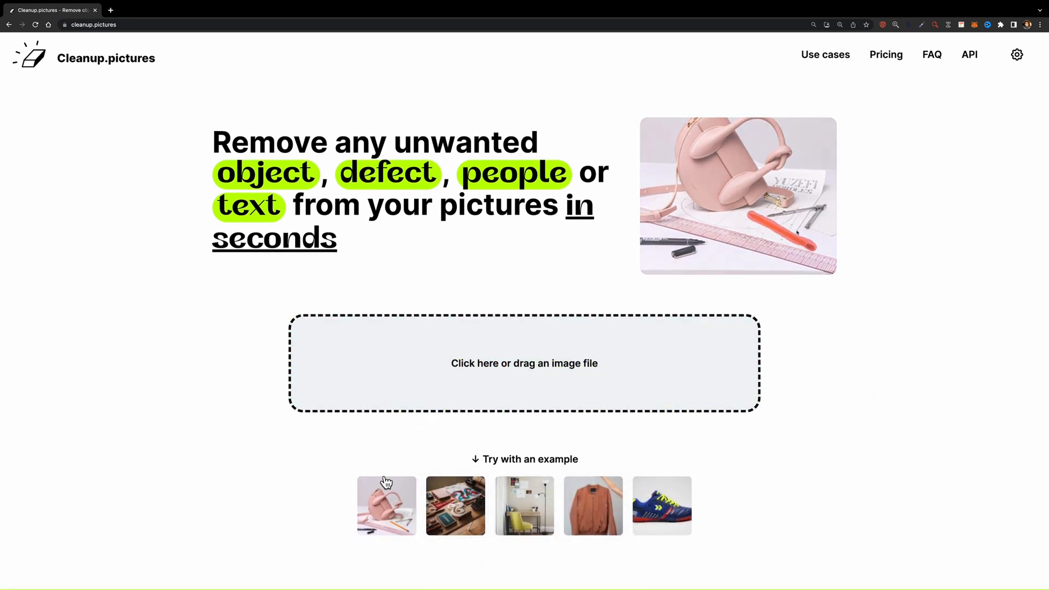
Open the pink handbag example photo in Cleanup.pictures
left_click(386, 505)
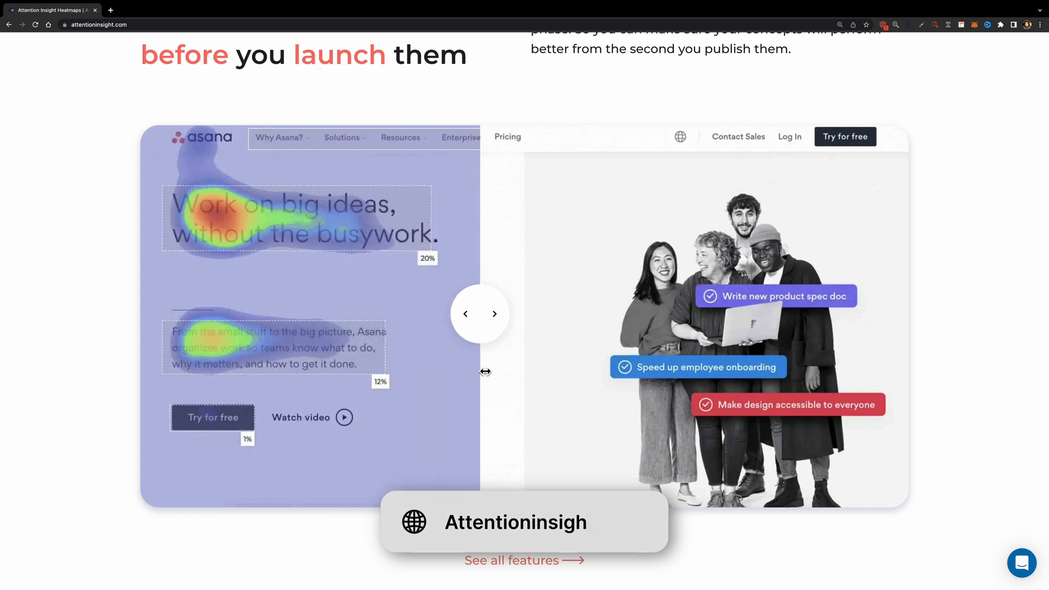
Slide the homepage heatmap comparison, then view the Demo study's Attention Heatmap
left_click_drag(480, 314, 749, 314)
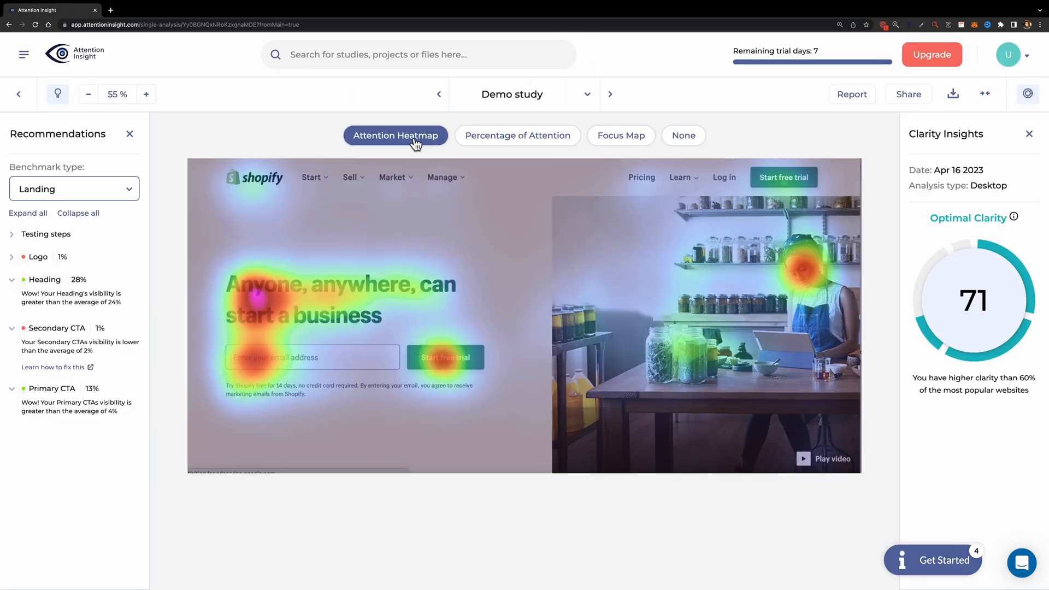
mouse_move(304, 296)
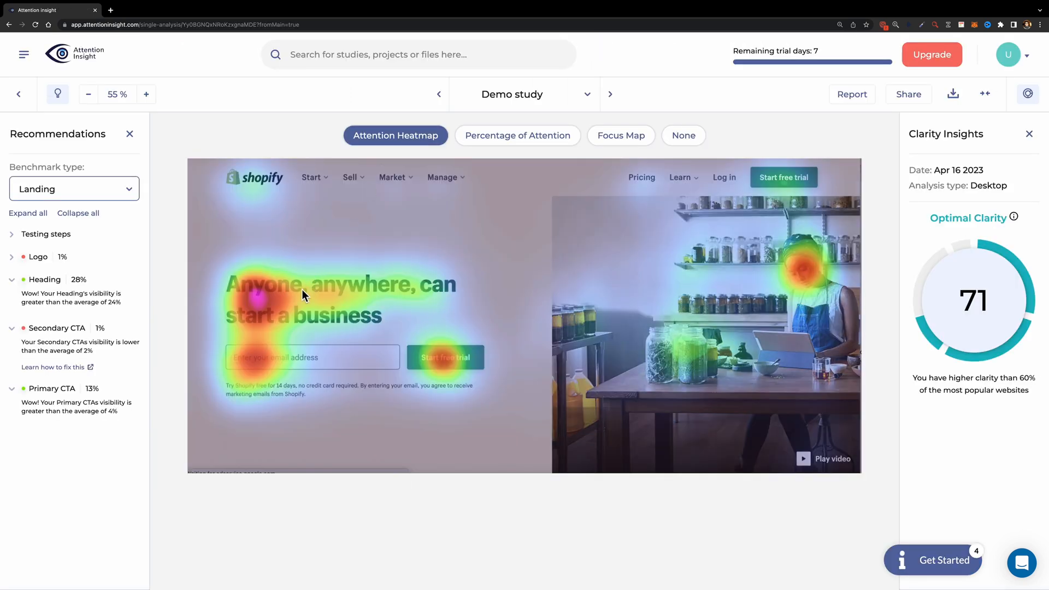
left_click(517, 135)
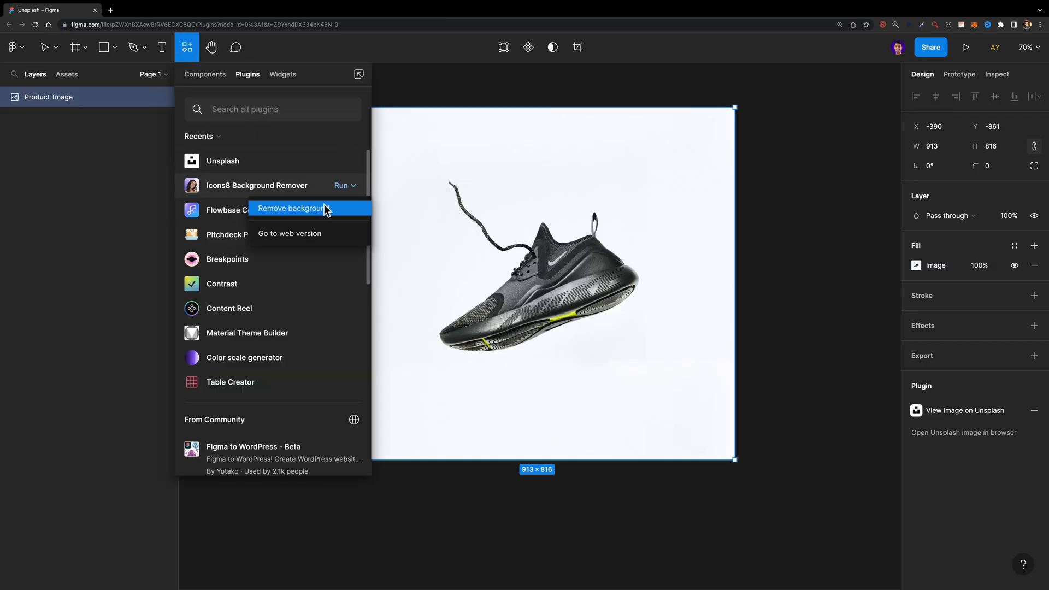
Run Icons8 Background Remover to strip the sneaker image's white background
left_click(289, 208)
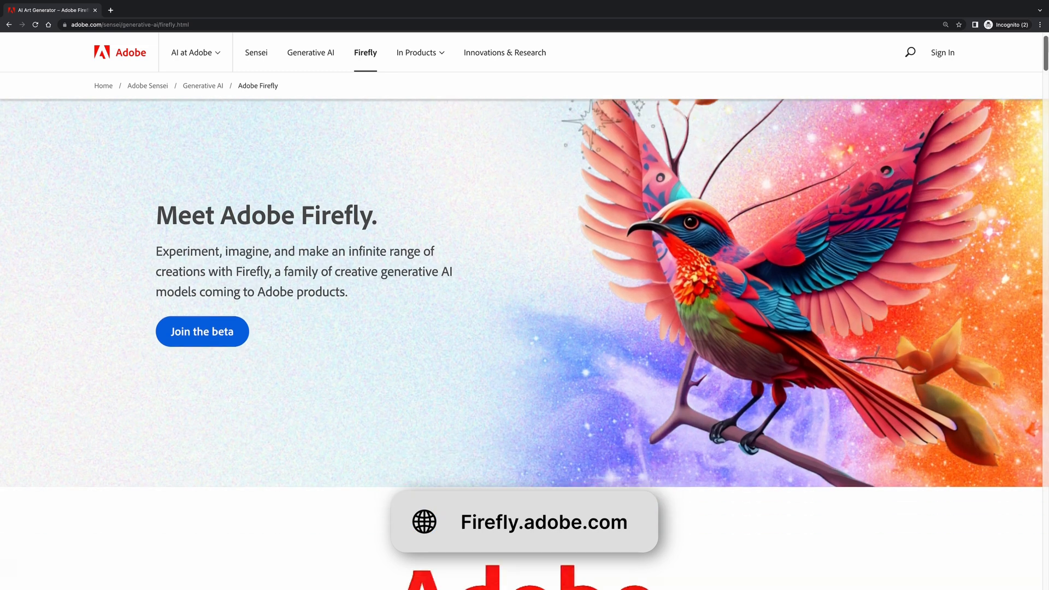
Scroll down the Firefly page to the AI-generated example image gallery
scroll("down", 3)
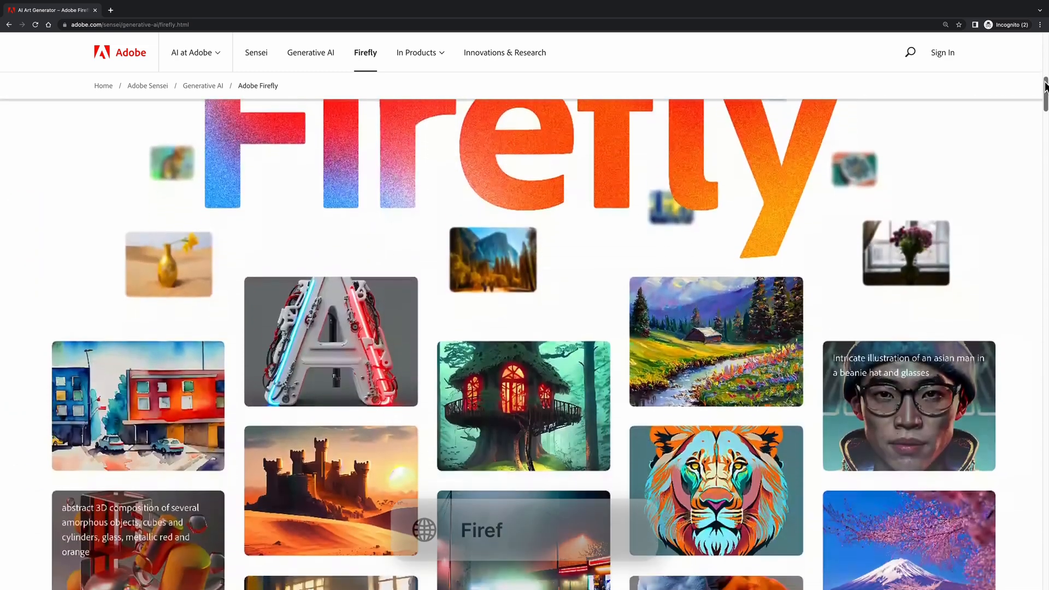
scroll("down", 3)
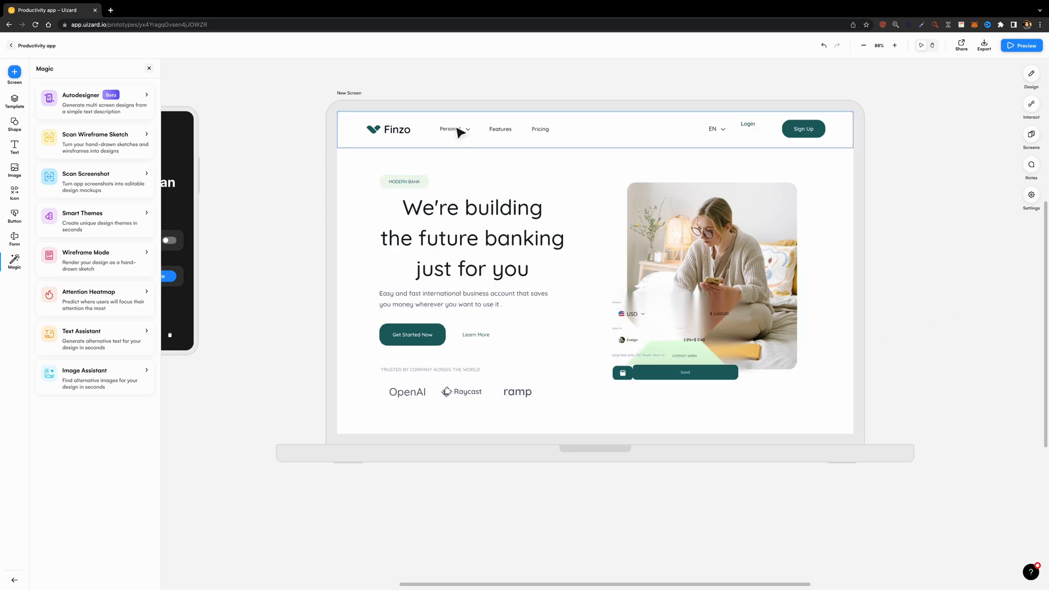
mouse_move(421, 380)
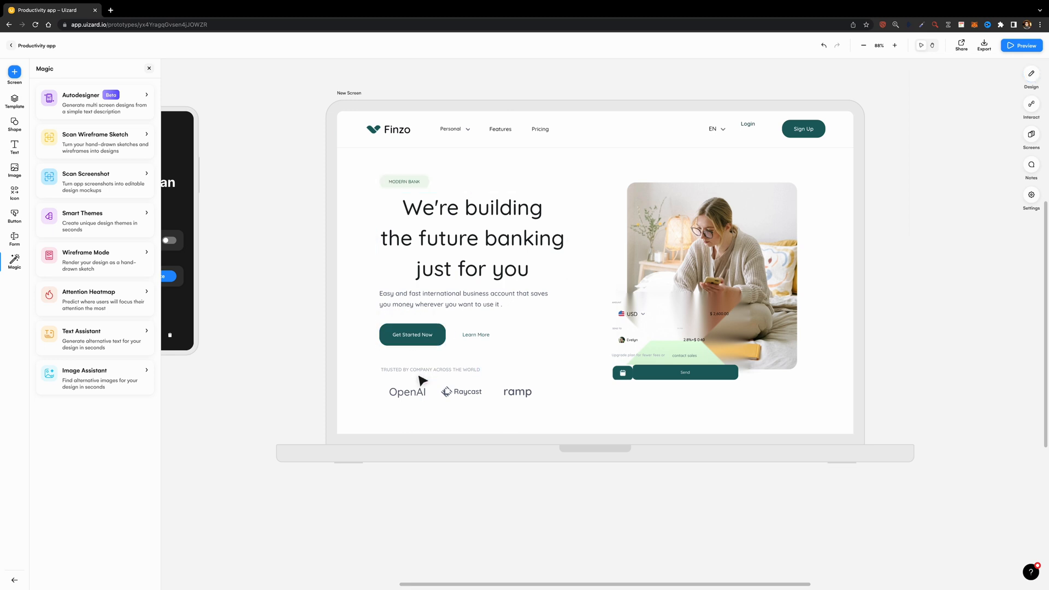
Turn on Wireframe Mode in the Magic panel for hand-drawn screens
left_click(430, 370)
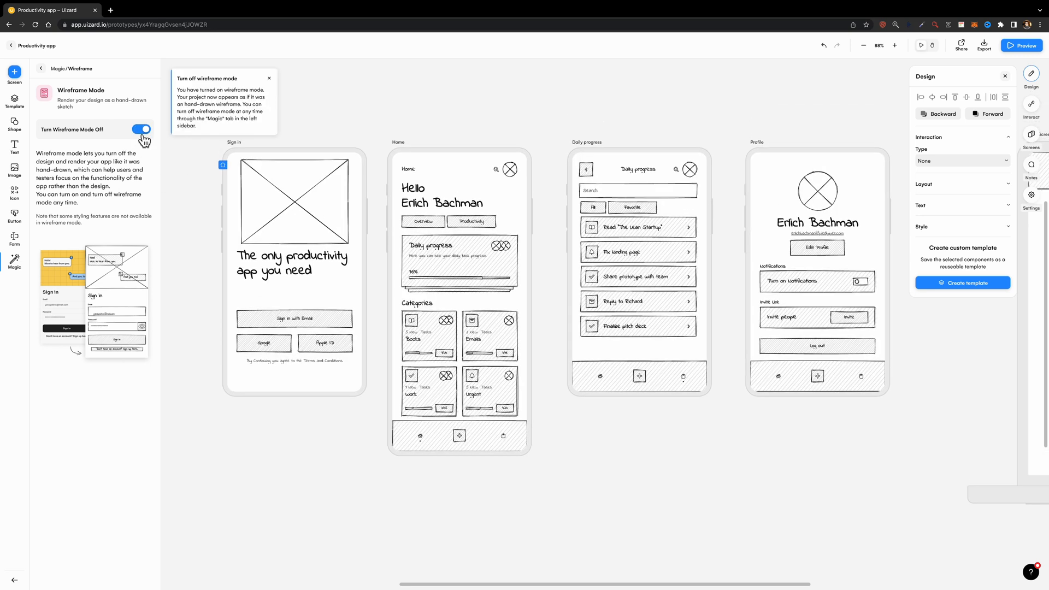
Turn Wireframe Mode off and generate an attention heatmap of the Sign in screen
left_click(141, 129)
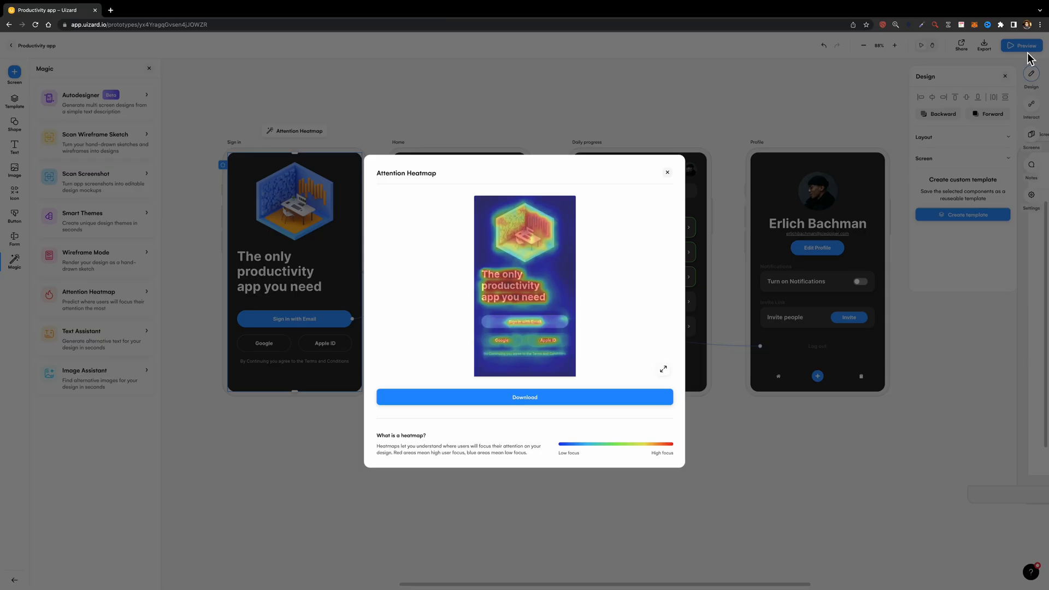
left_click(667, 172)
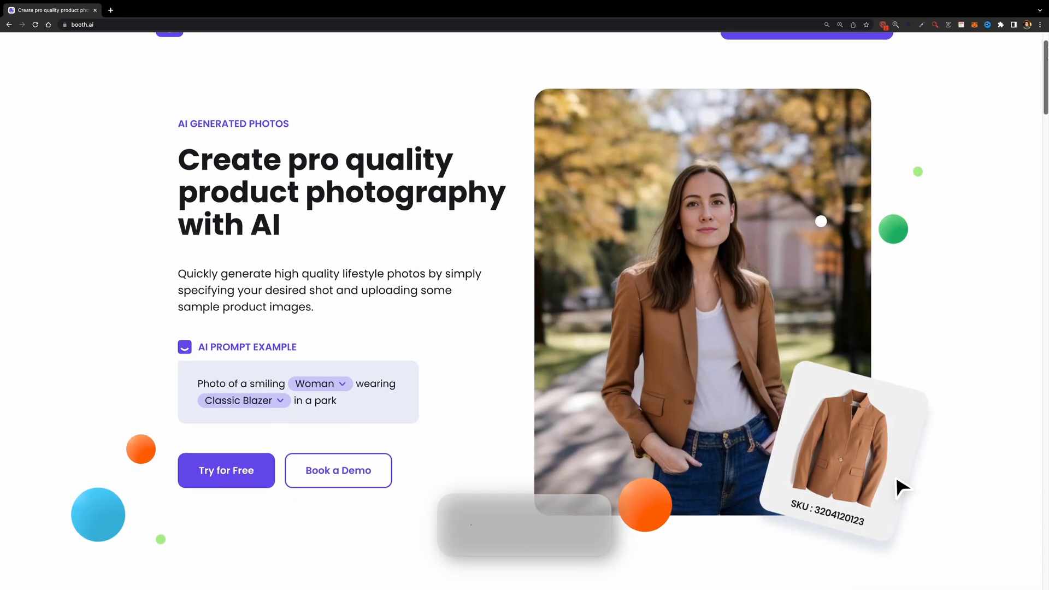
Browse Booth AI's blazer sample photos, then the backpack example's Machu Picchu shots
scroll("down", 3)
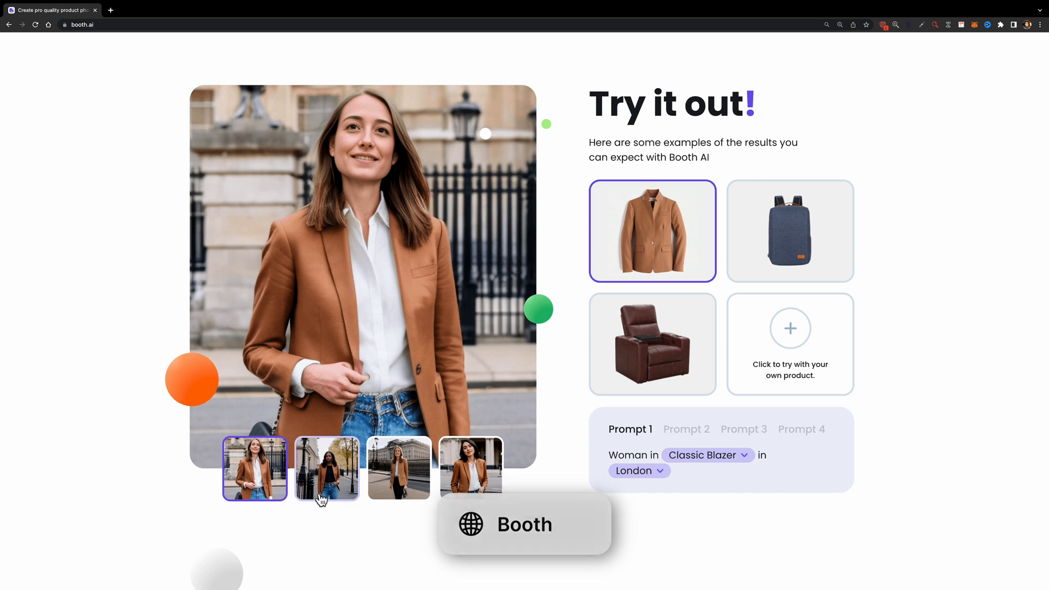
left_click(471, 467)
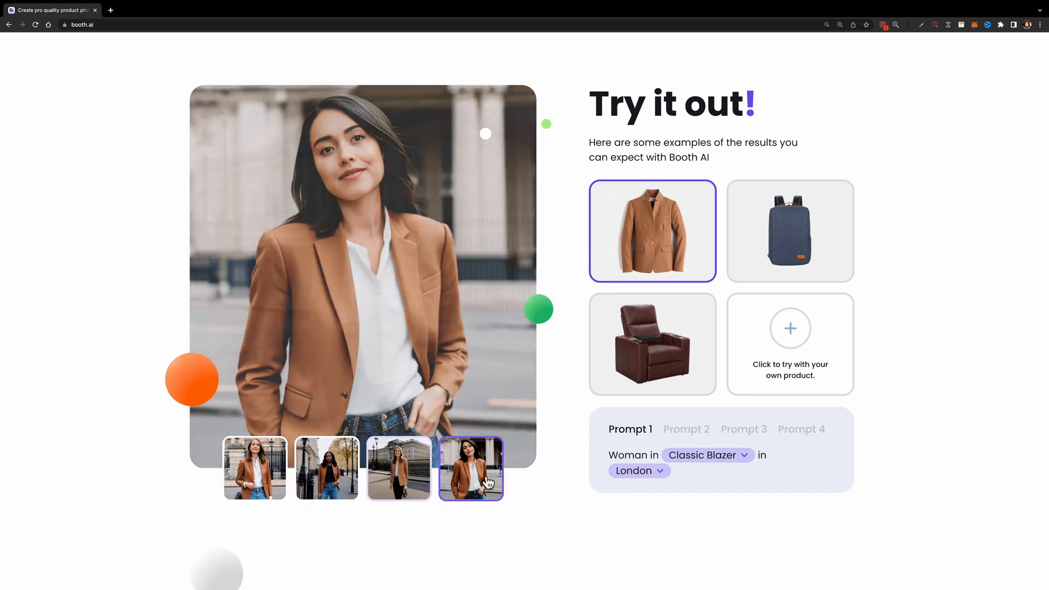
left_click(790, 230)
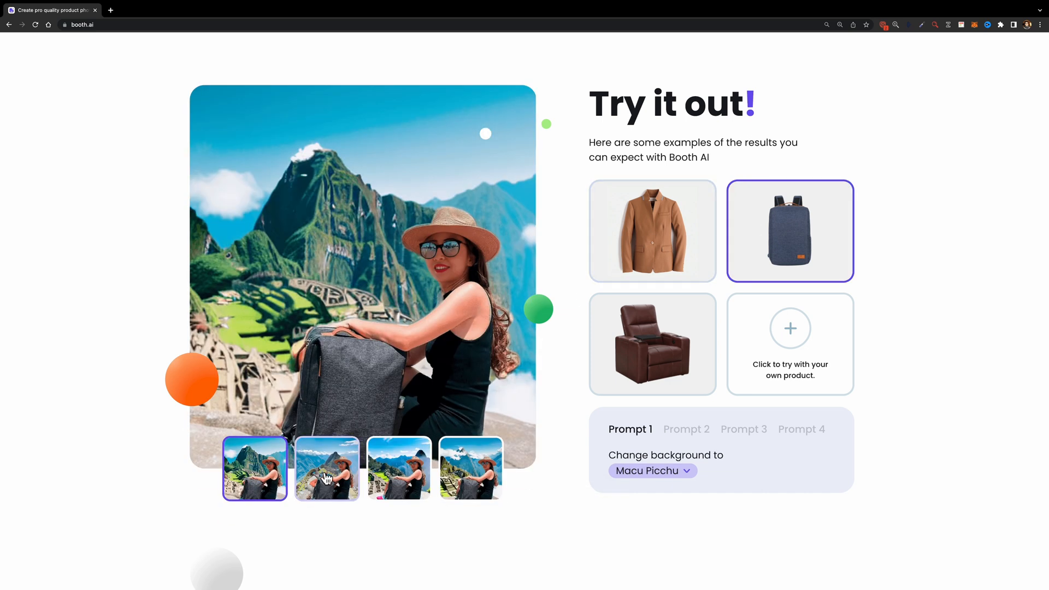
left_click(470, 468)
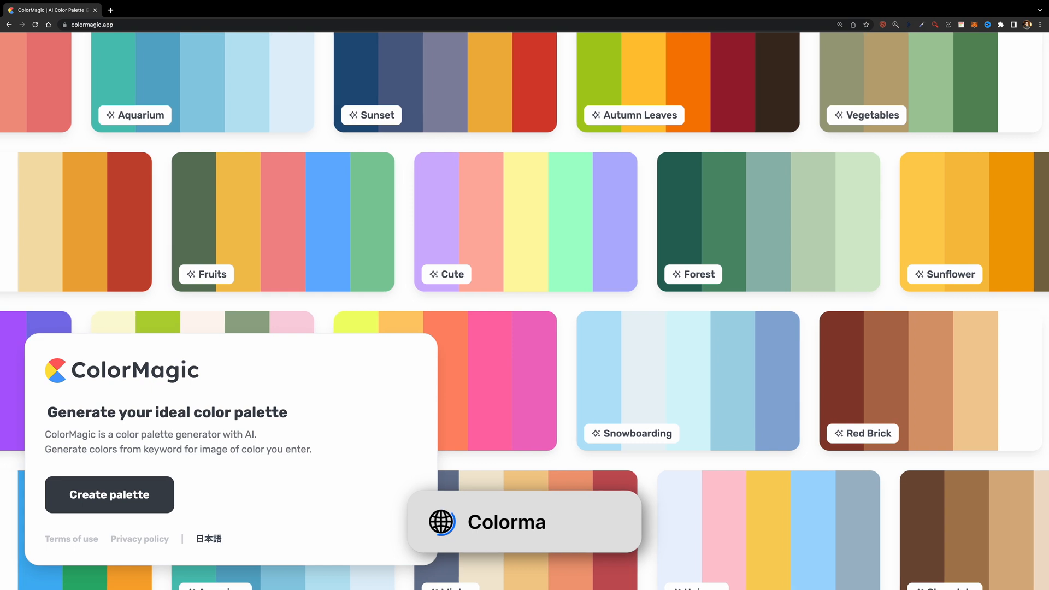
Generate a ColorMagic palette from the keyword 'Summer'
left_click(110, 495)
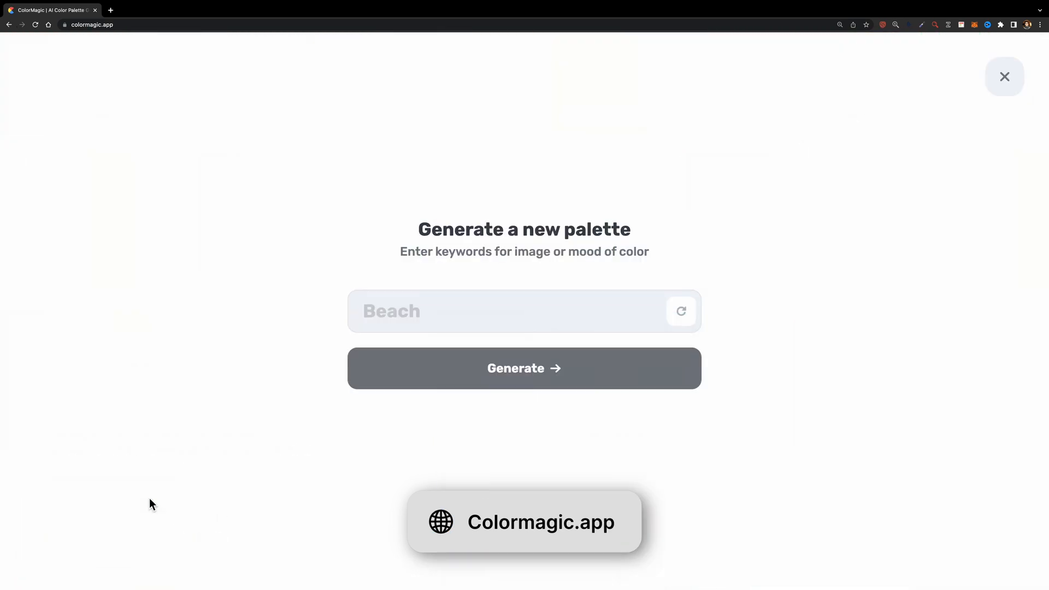
type("Summer")
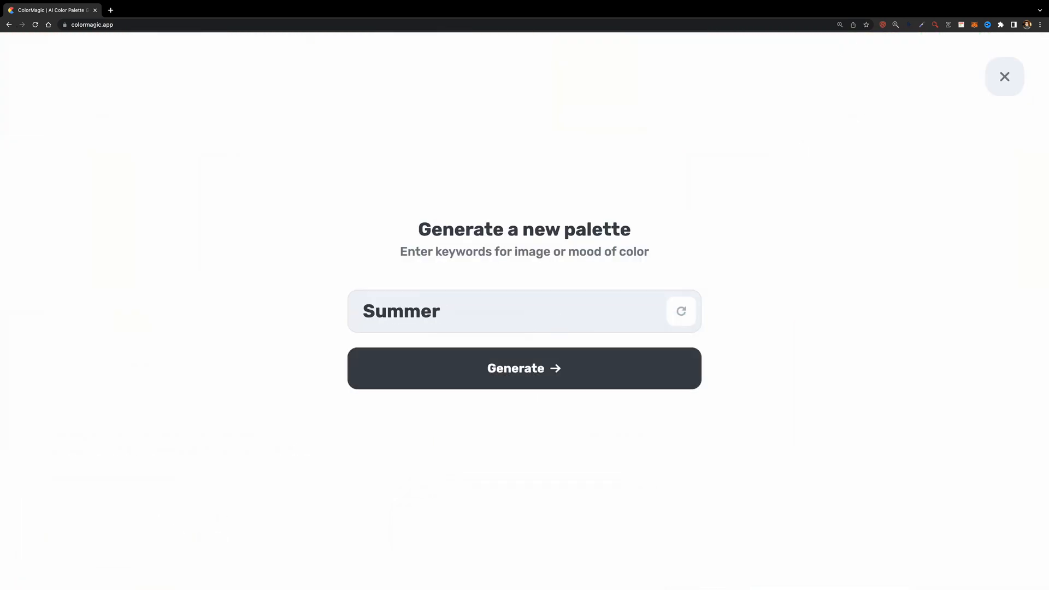
left_click(524, 368)
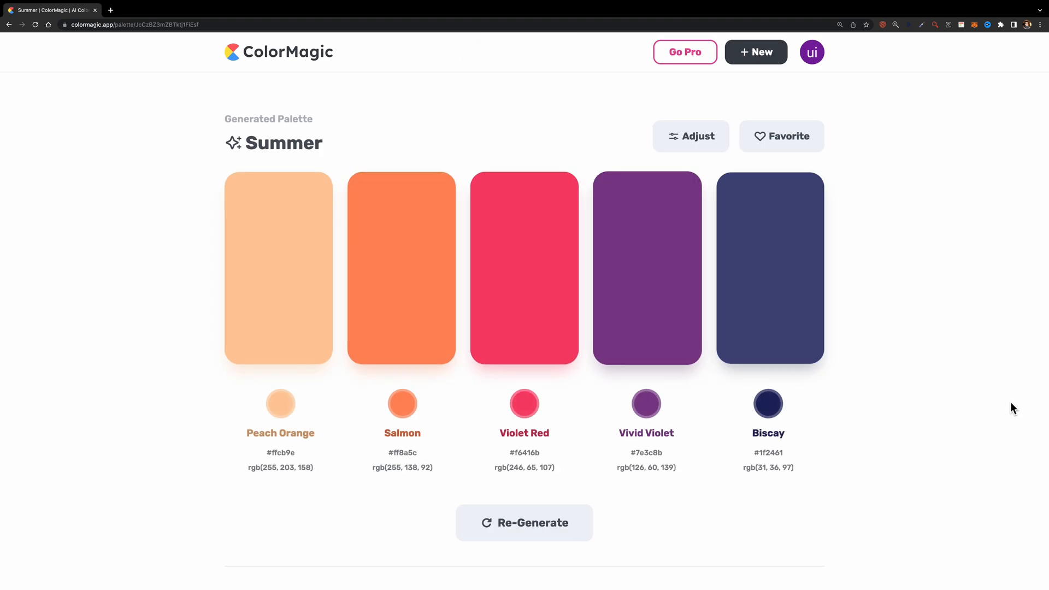